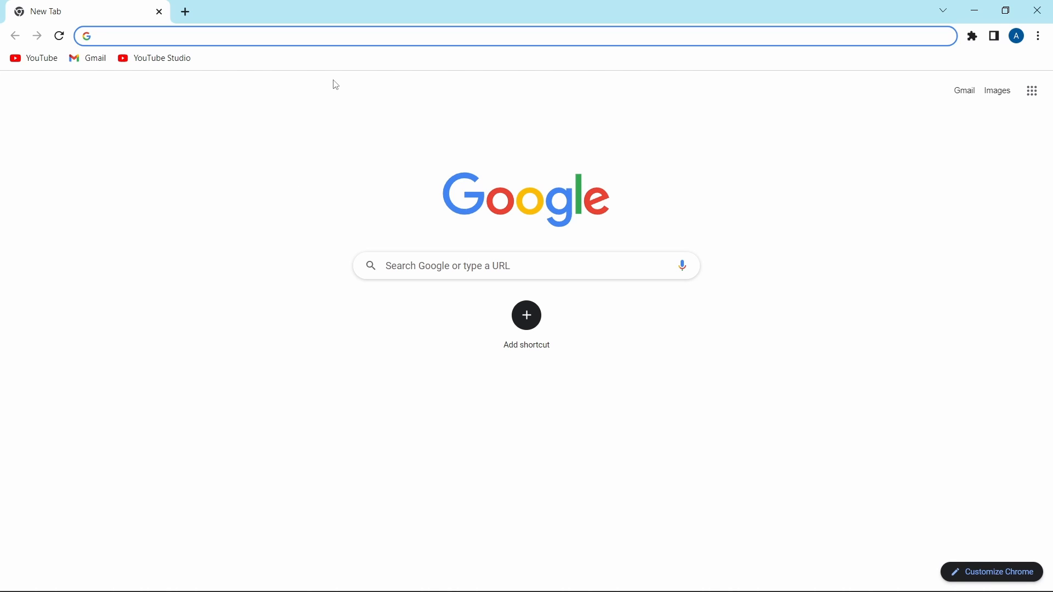
- Navigate the browser to canva.com and load the Canva homepage
{"action": "type", "text": "canva.com"}
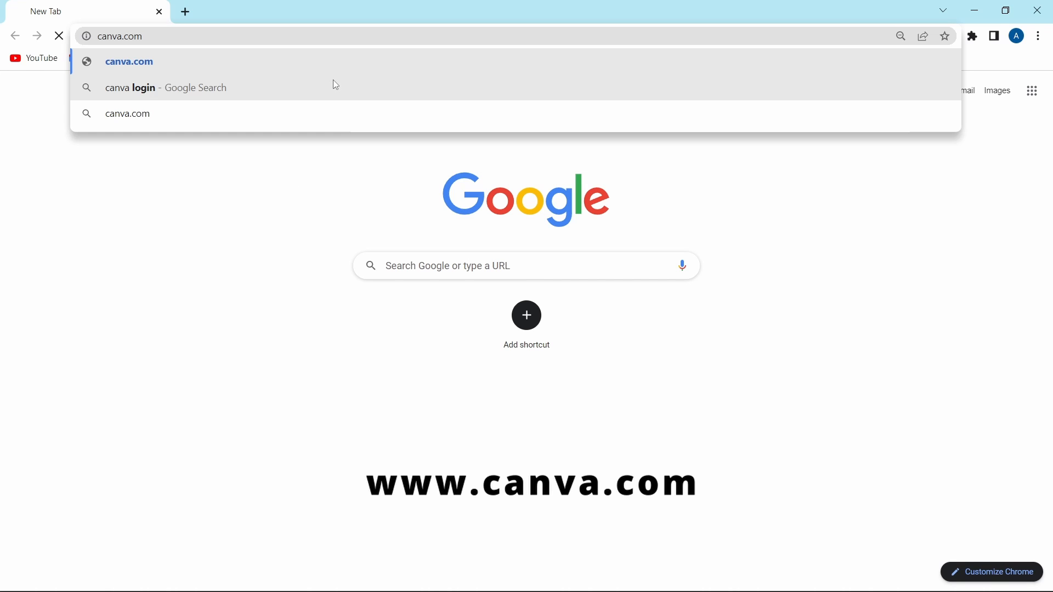
{"action": "left_click", "coordinate": [129, 62]}
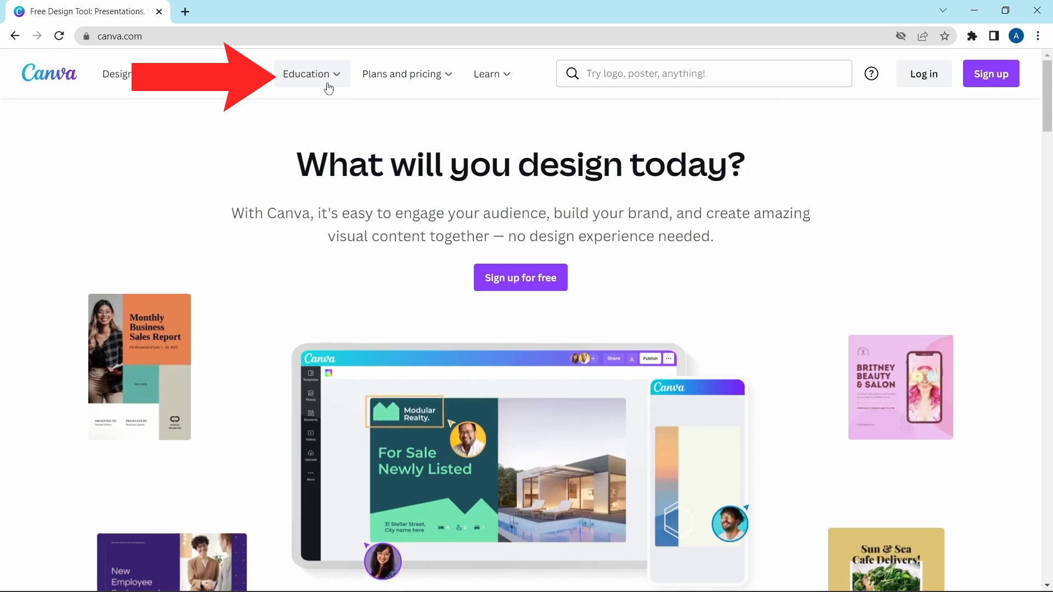
- From the Education menu's Teachers and schools page, start Get verified as a teacher
{"action": "left_click", "coordinate": [308, 74]}
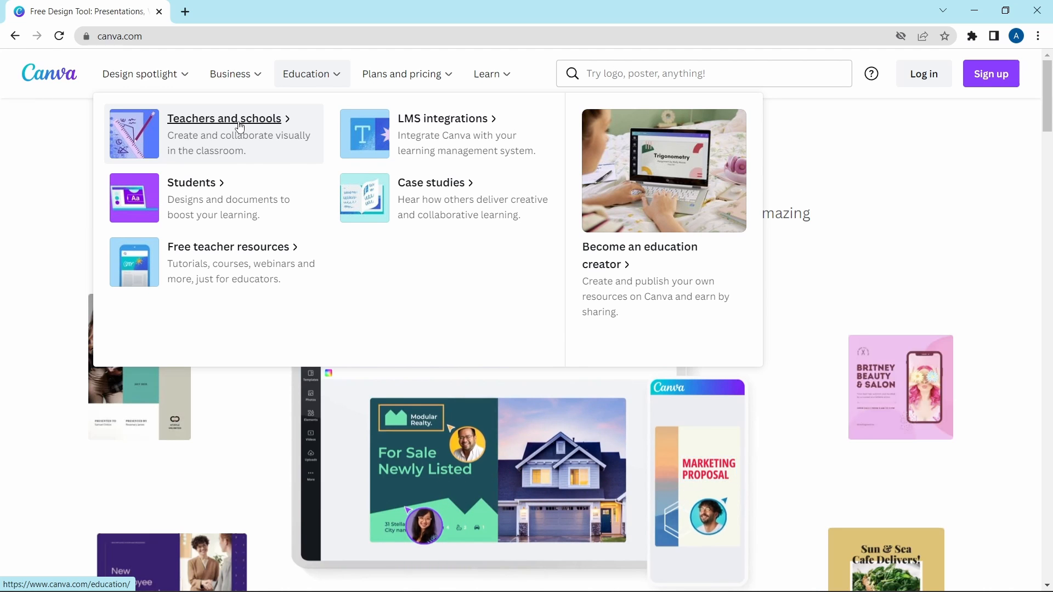
{"action": "left_click", "coordinate": [225, 118]}
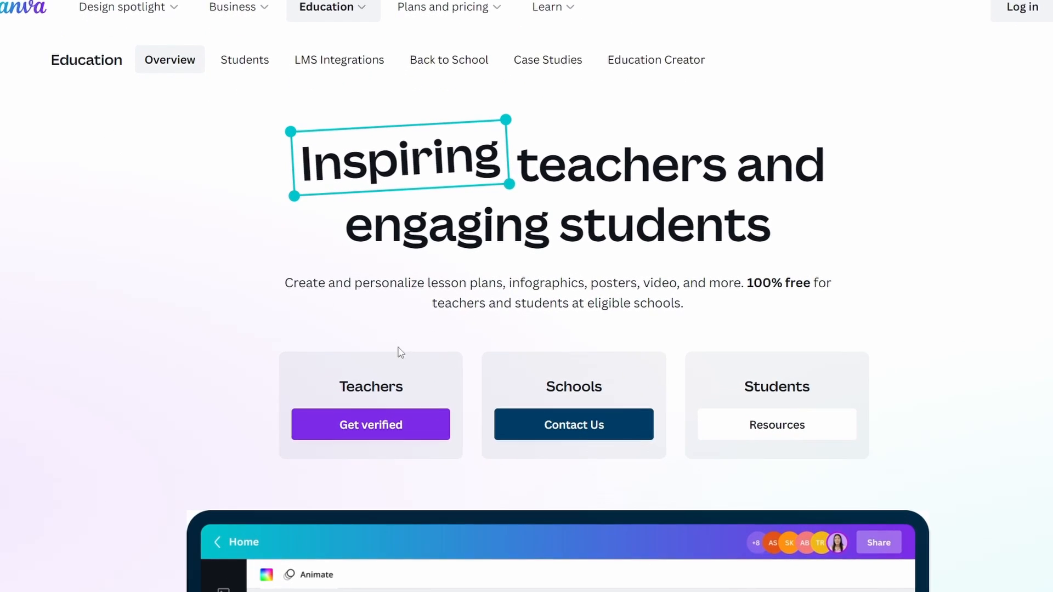
{"action": "scroll", "scroll_direction": "down", "scroll_amount": 3}
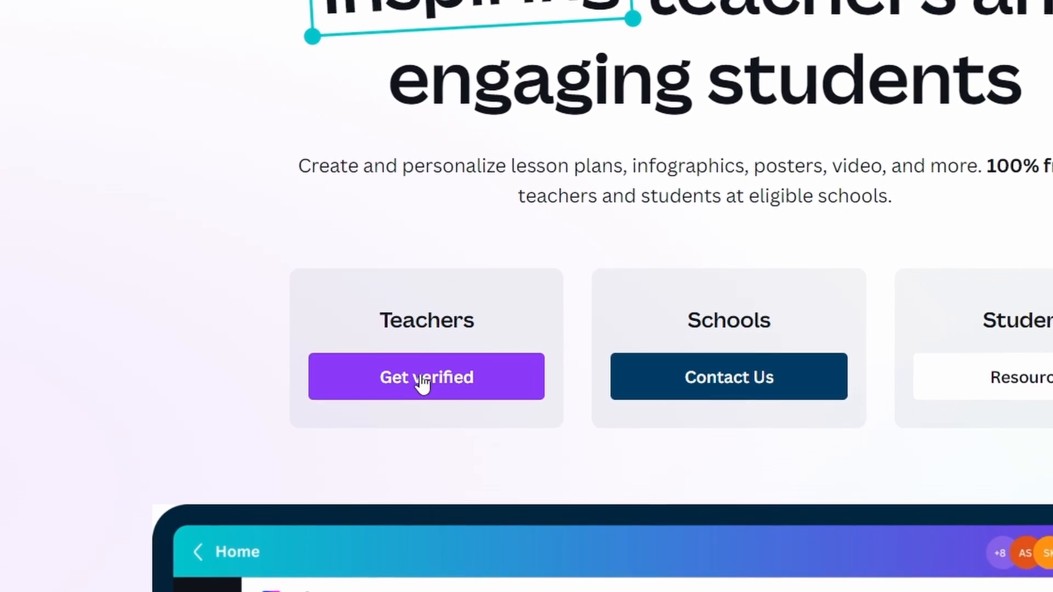
{"action": "left_click", "coordinate": [426, 376]}
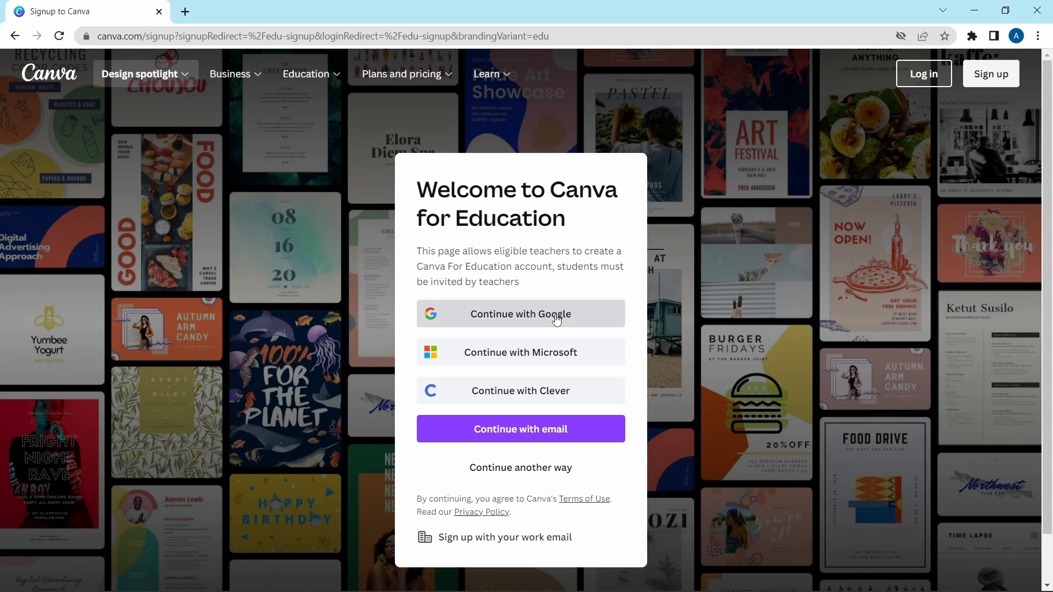
- Sign up for Canva for Education using Continue with Google
{"action": "left_click", "coordinate": [520, 314]}
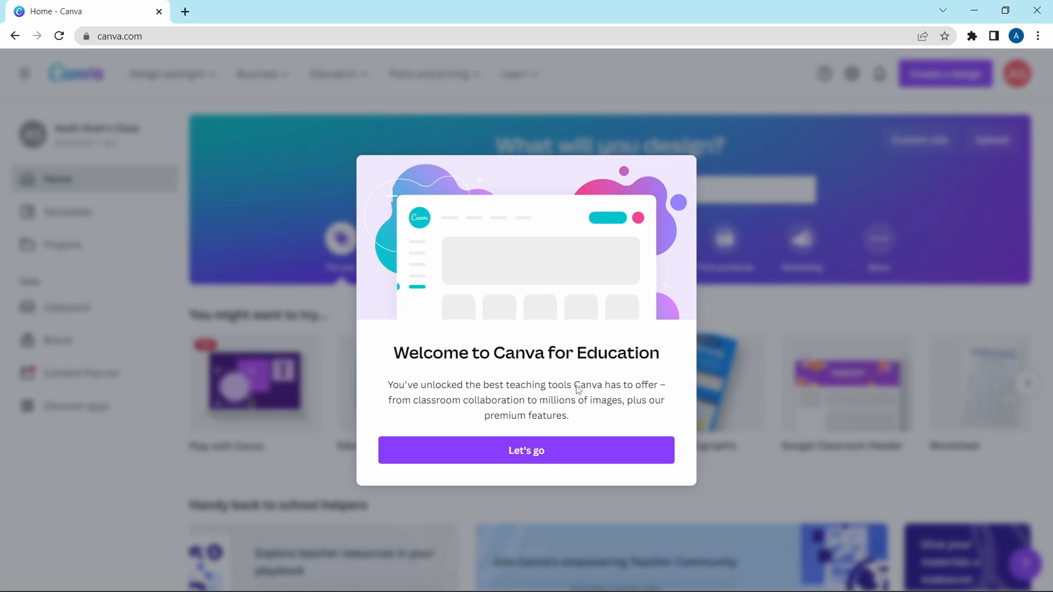
{"action": "mouse_move", "coordinate": [597, 397]}
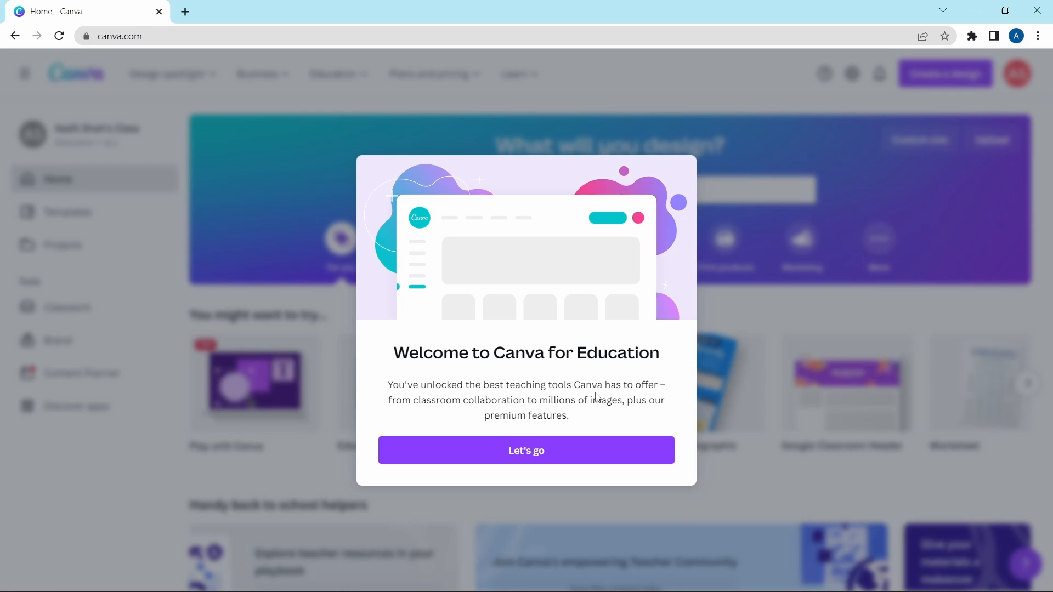
{"action": "mouse_move", "coordinate": [534, 455]}
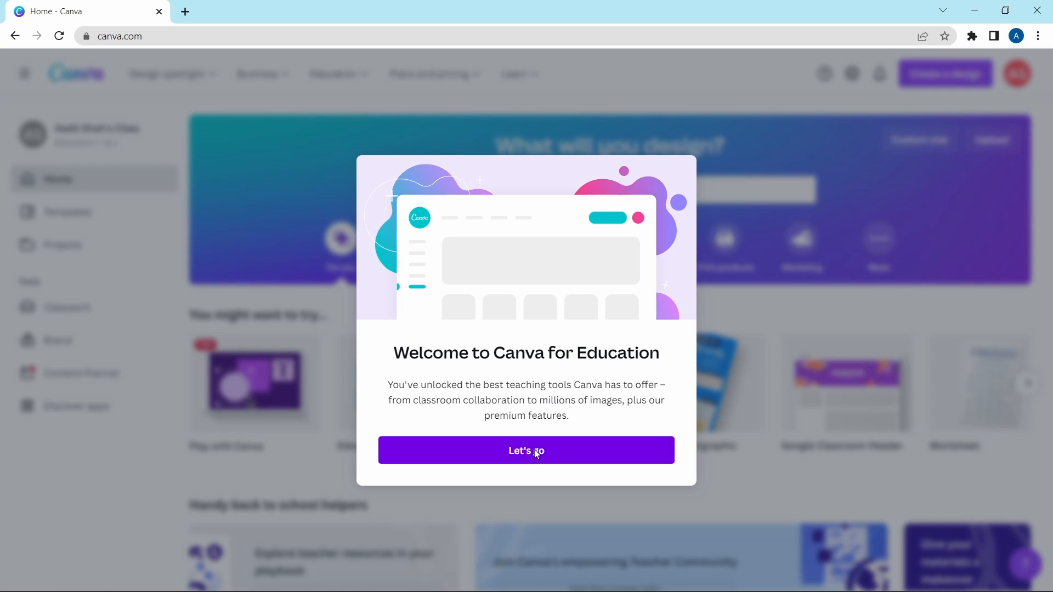
- Dismiss the education welcome and choose Maybe later for inviting students
{"action": "left_click", "coordinate": [526, 450]}
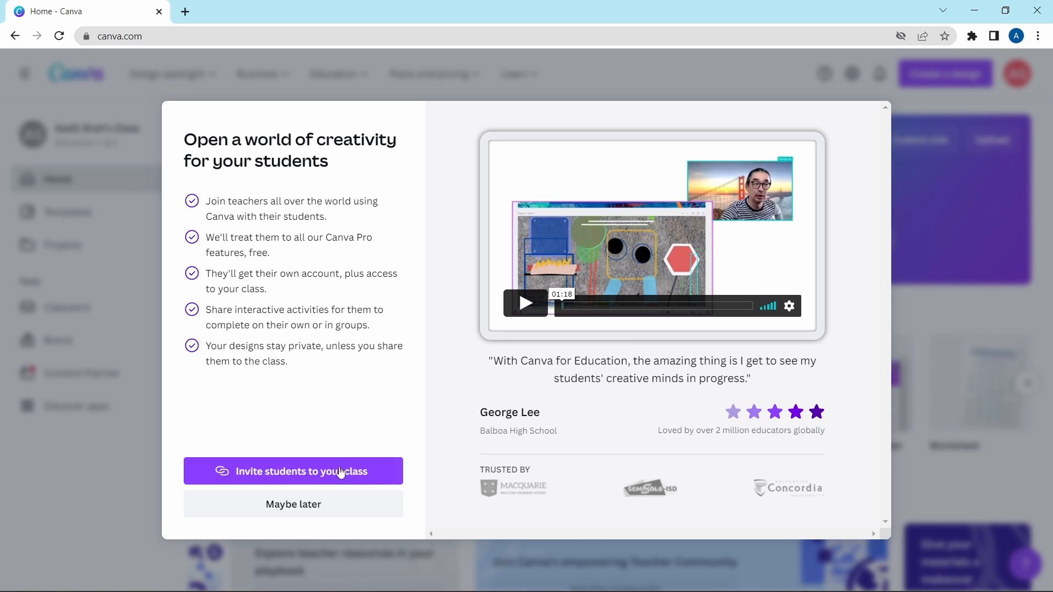
{"action": "left_click", "coordinate": [293, 504]}
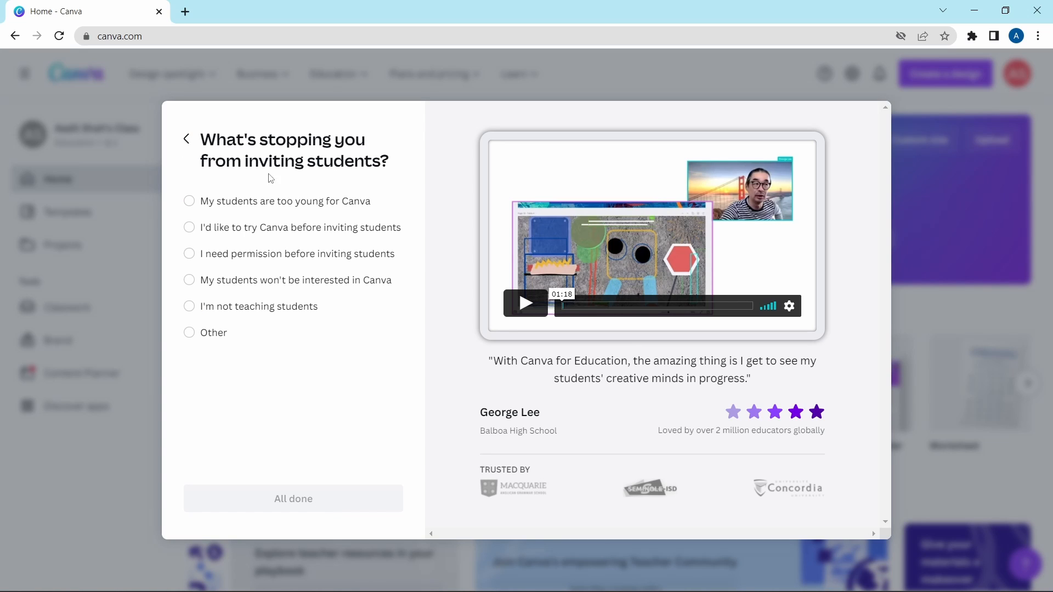
{"action": "mouse_move", "coordinate": [272, 283]}
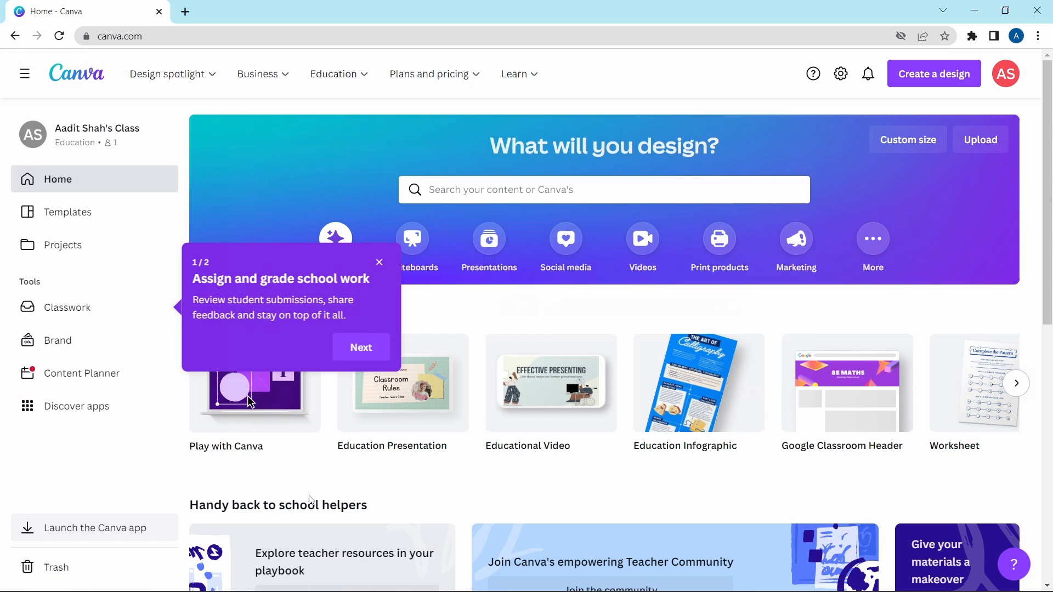
- Create a new blank YouTube Thumbnail design (1280 × 720 px) via a 'thumbnail' search
{"action": "left_click", "coordinate": [378, 262]}
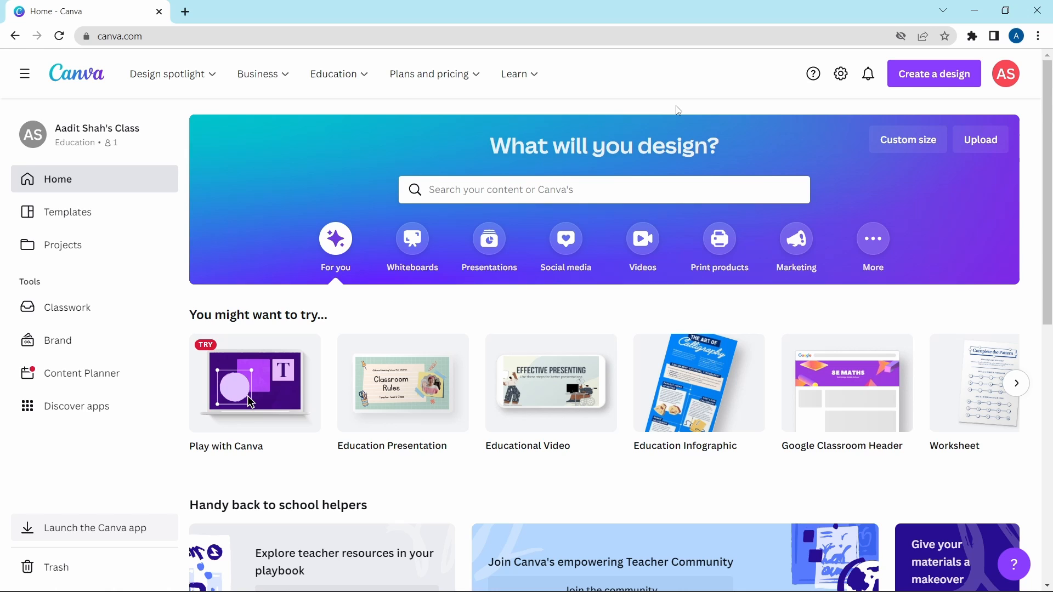
{"action": "mouse_move", "coordinate": [762, 111]}
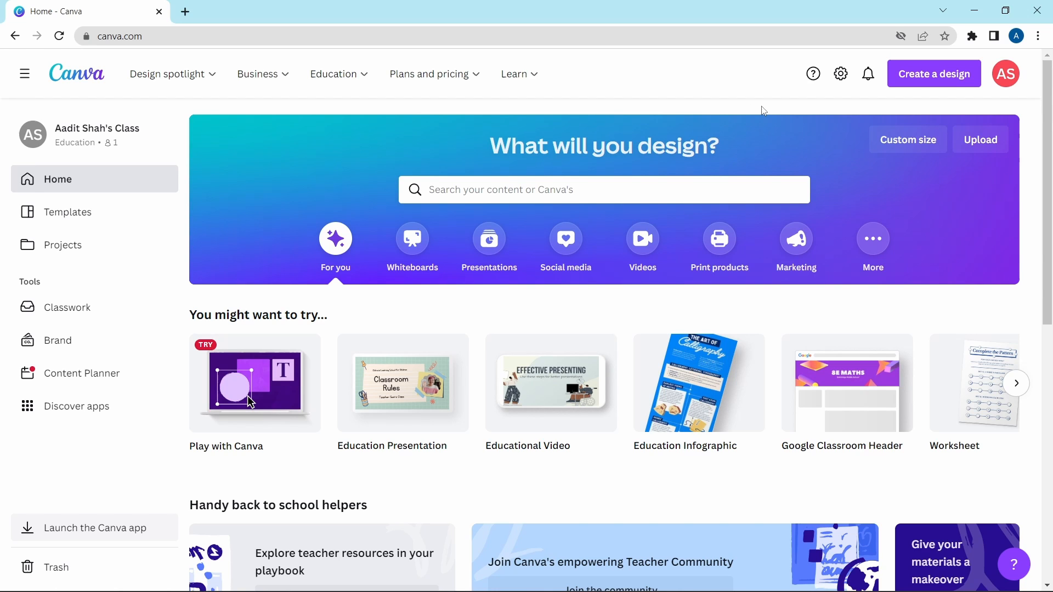
{"action": "left_click", "coordinate": [934, 73]}
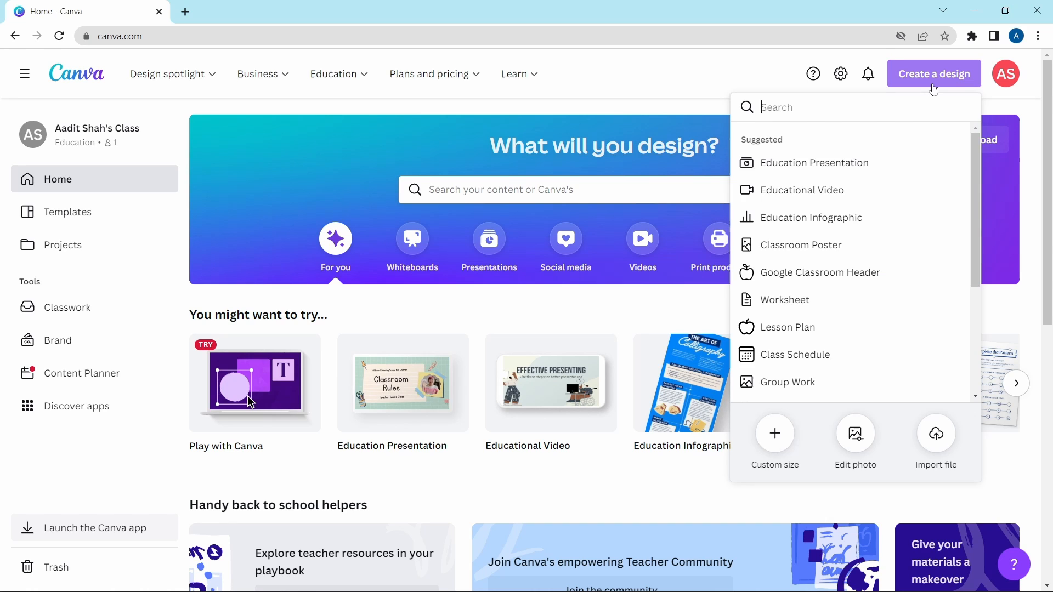
{"action": "type", "text": "thu"}
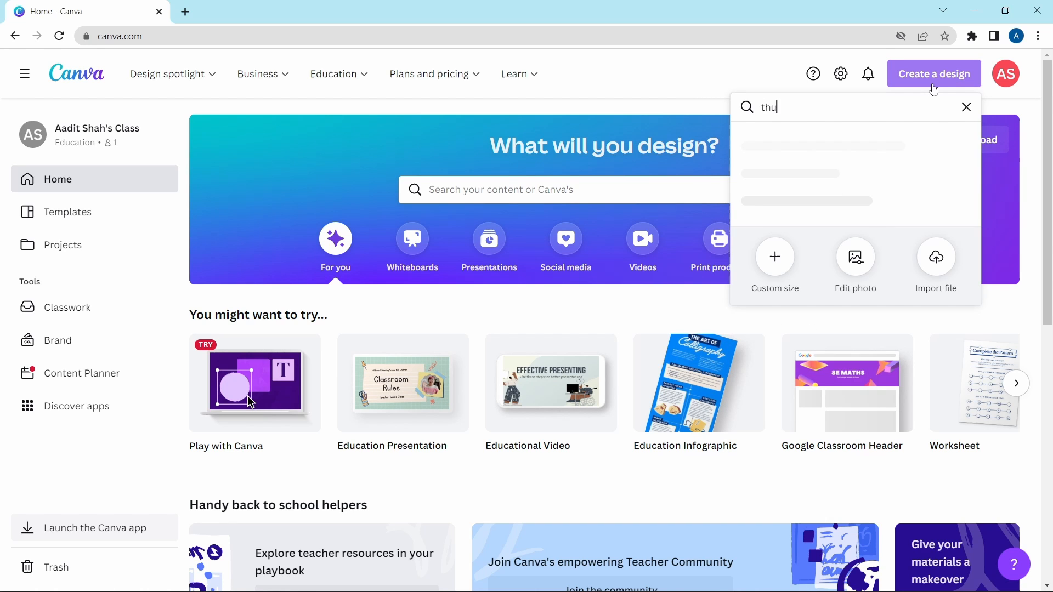
{"action": "type", "text": "mbnail"}
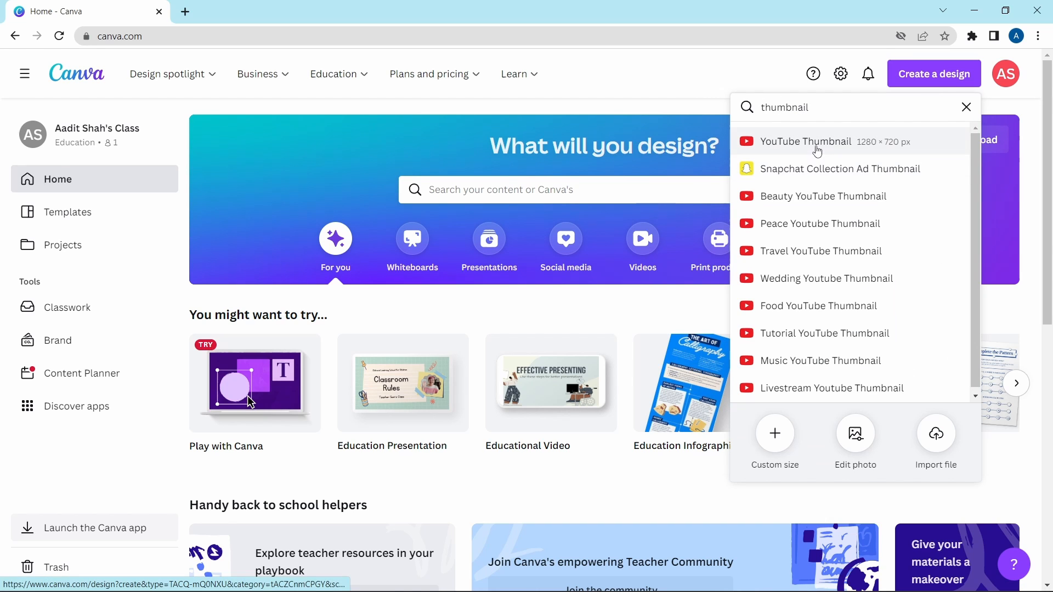
{"action": "left_click", "coordinate": [806, 141]}
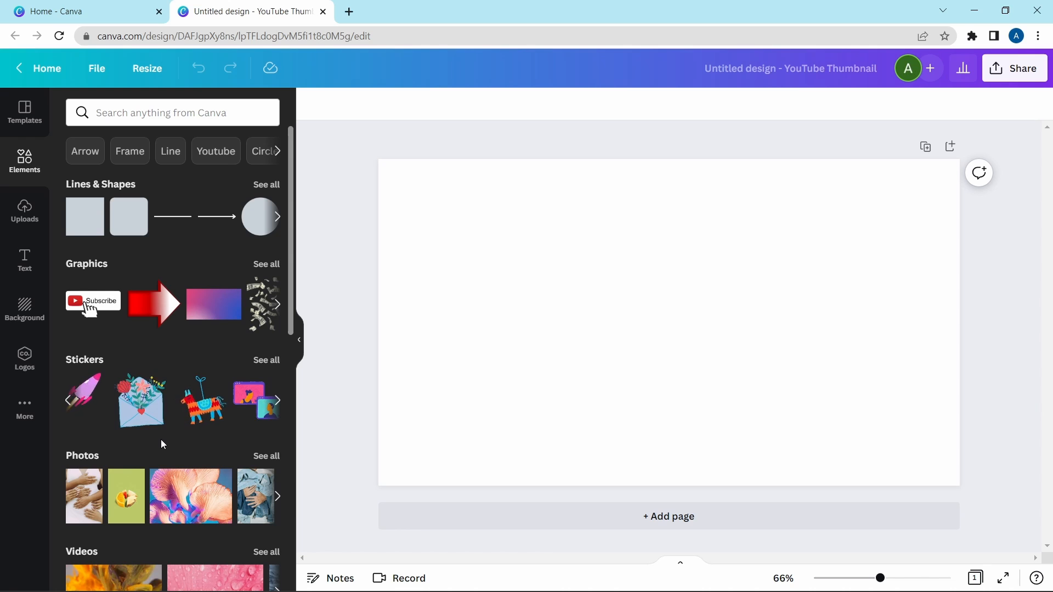
- Browse the Elements panel, then switch to the Background options for the thumbnail
{"action": "scroll", "scroll_direction": "down", "scroll_amount": 3}
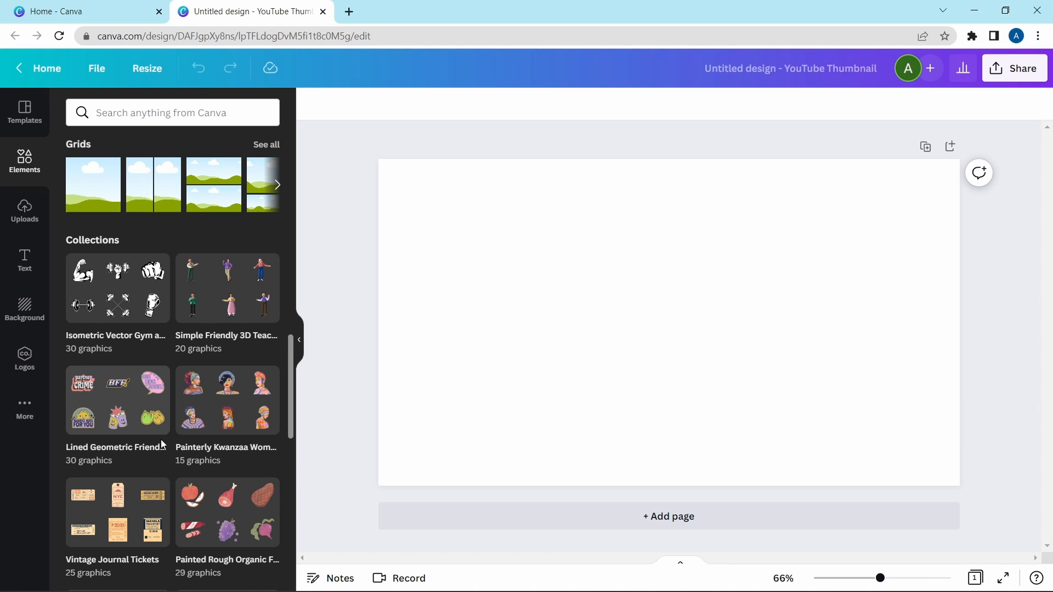
{"action": "left_click", "coordinate": [24, 309]}
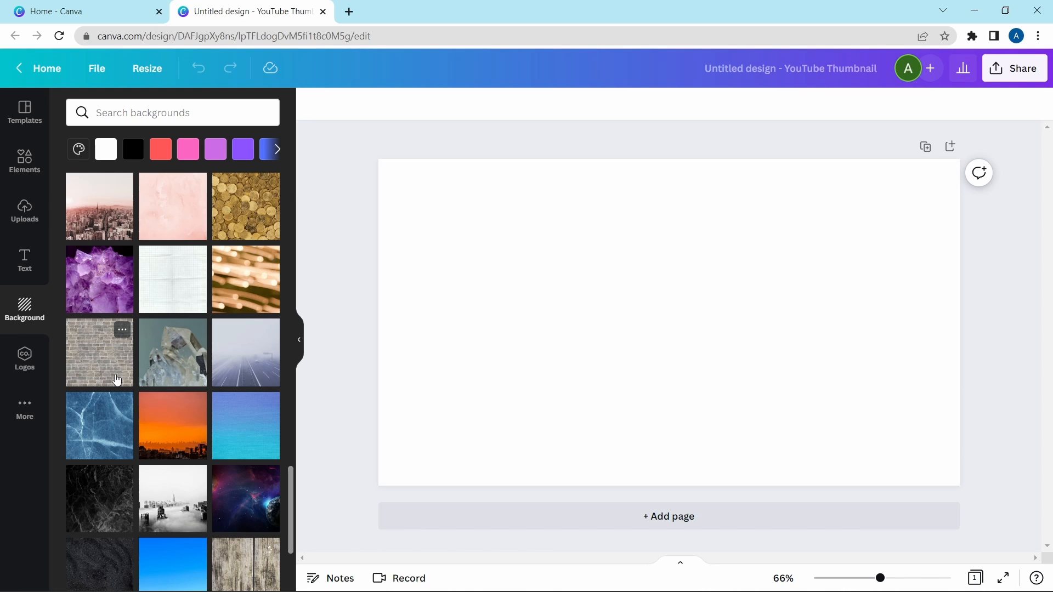